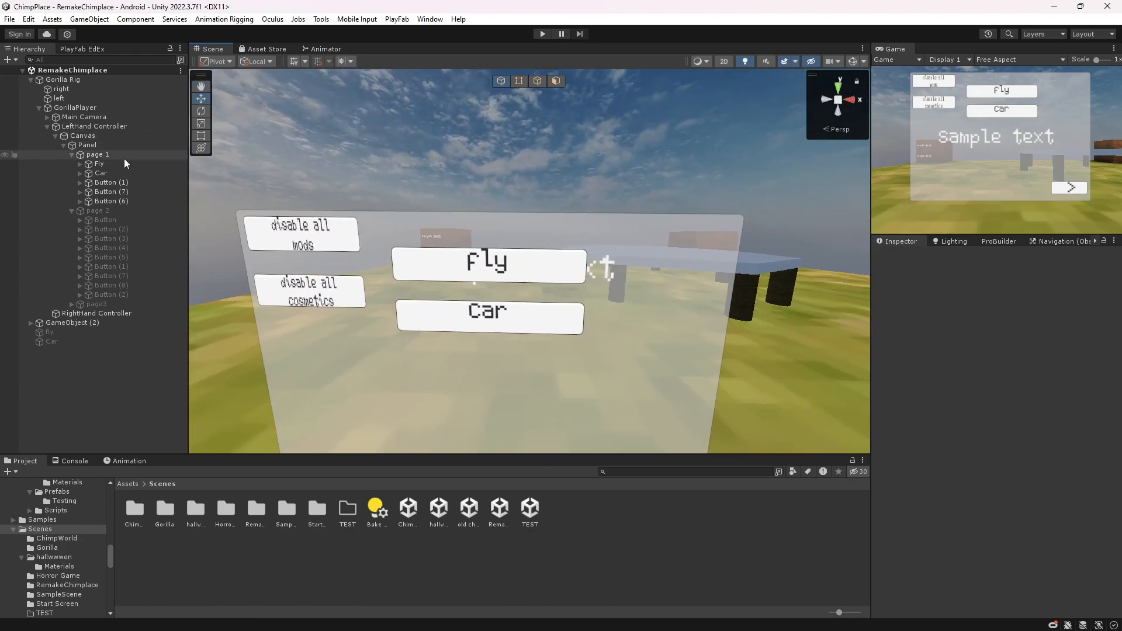
Duplicate the Fly button under page 1 with Ctrl+D
left_click(98, 163)
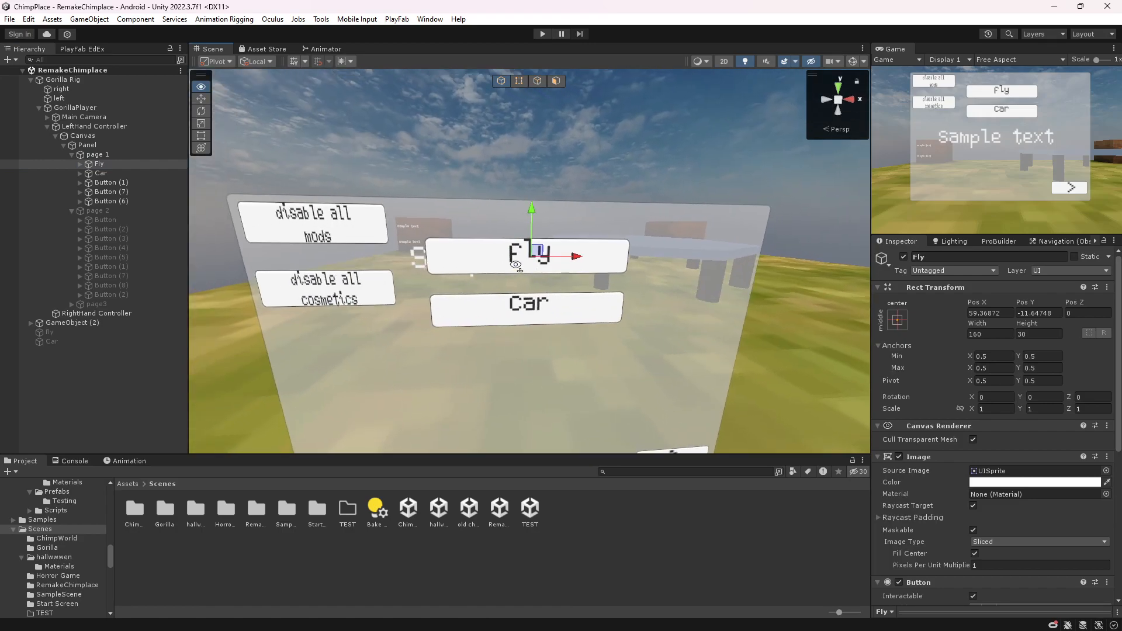
key("ctrl+d")
type("Fly (dis")
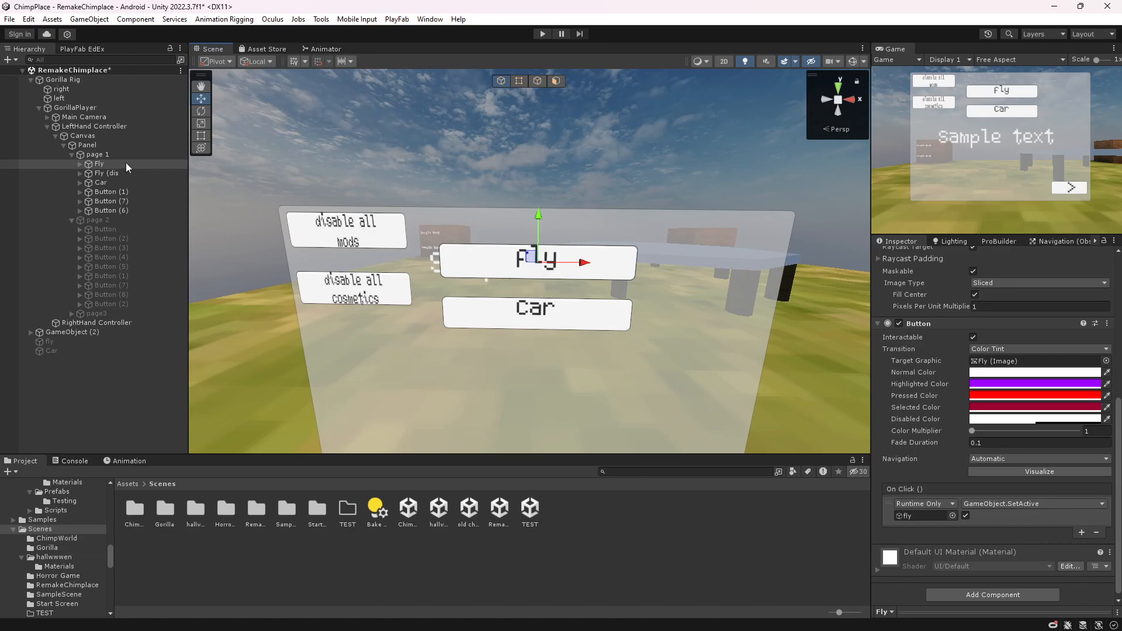
Deactivate the Fly duplicate and give Fly On Click SetActive events: fly true, Fly false, duplicate true
left_click(107, 173)
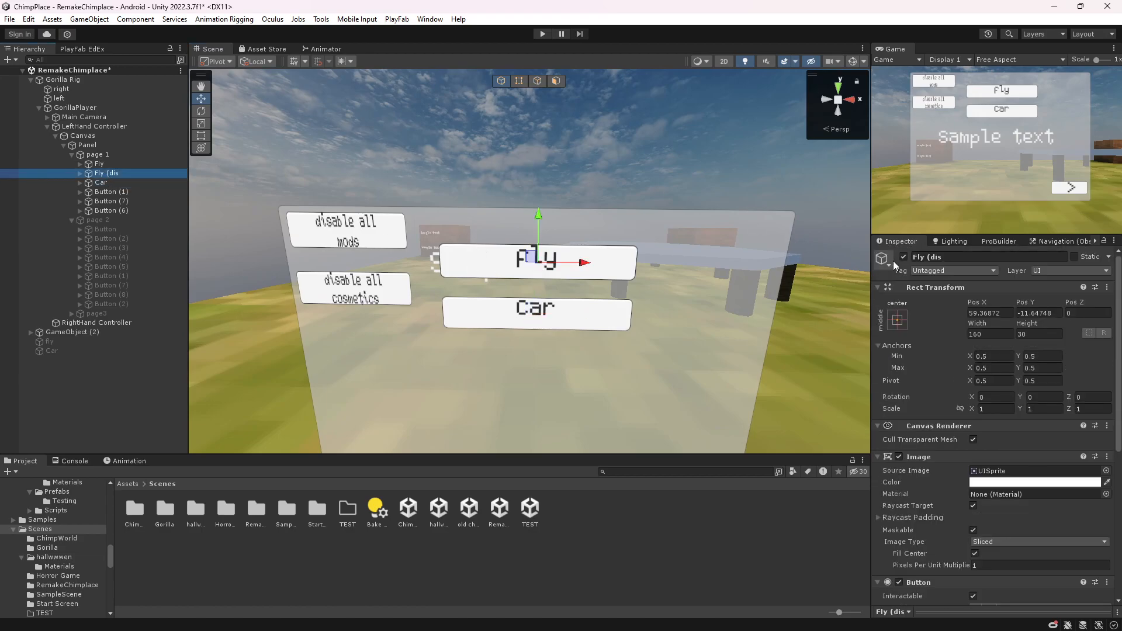
left_click(98, 164)
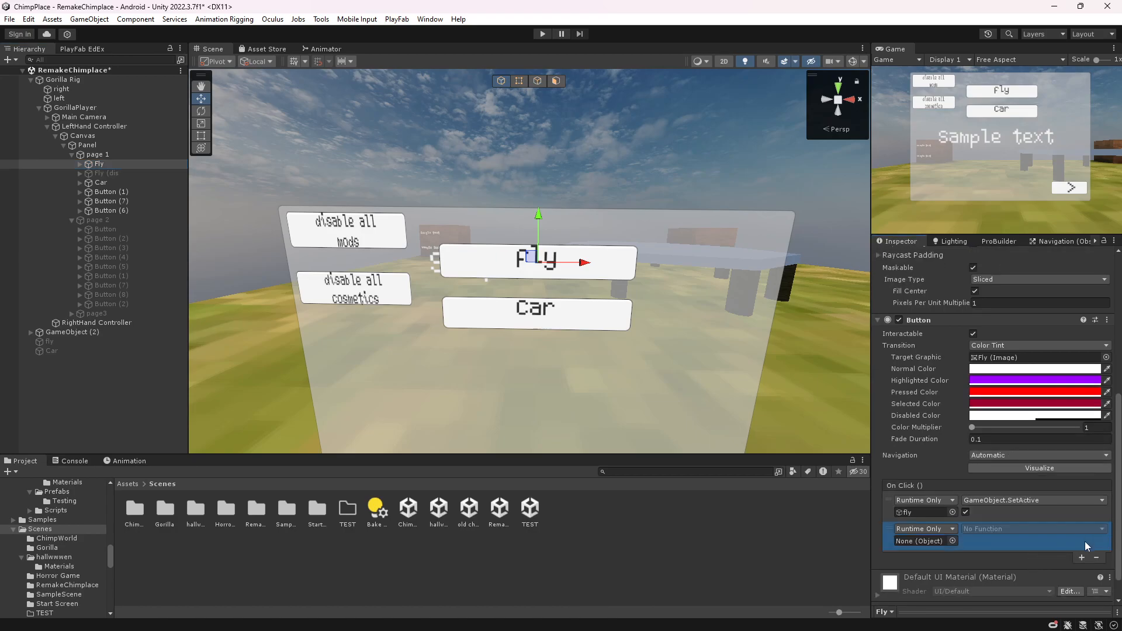
left_click(1081, 546)
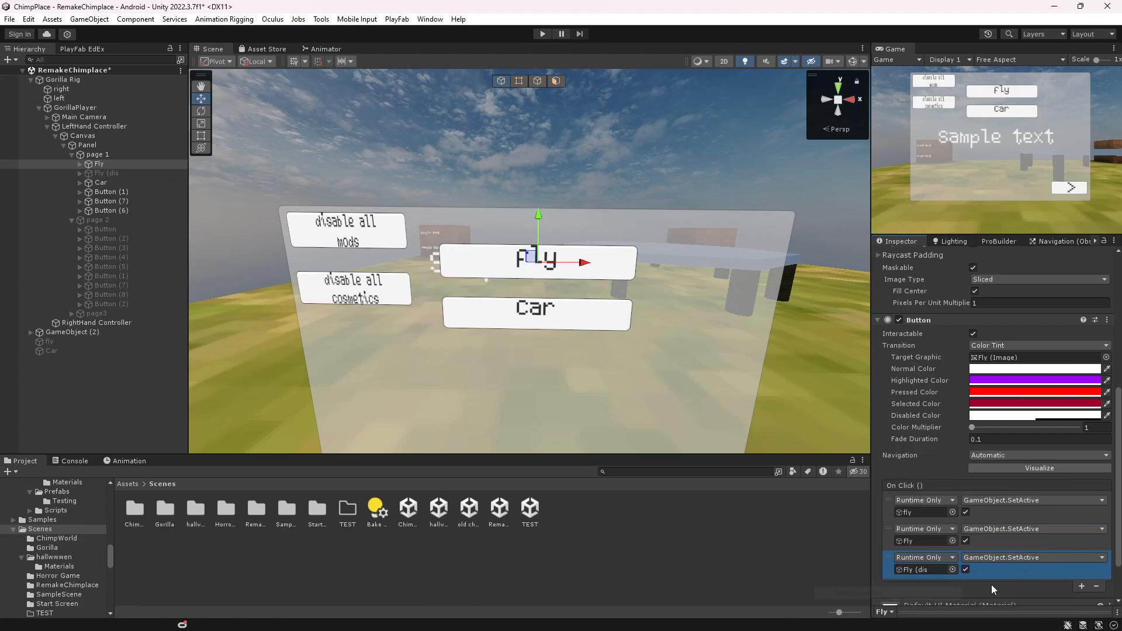
left_click(964, 540)
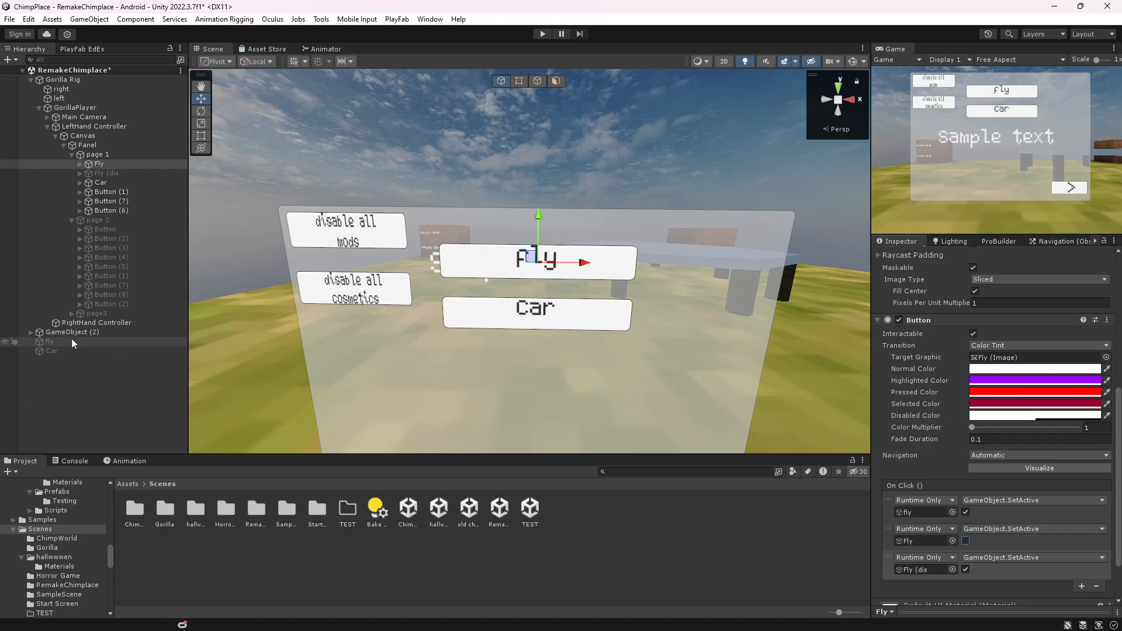
left_click(48, 341)
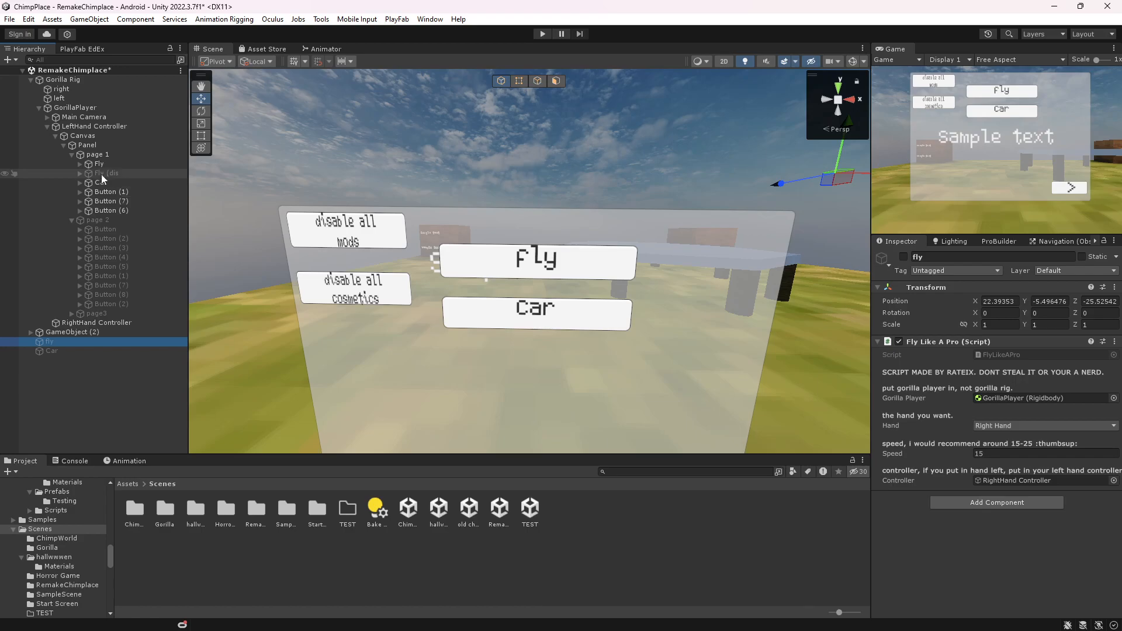
Copy Fly's On Click events onto Fly (disable) and set fly off, Fly on, duplicate off
left_click(98, 164)
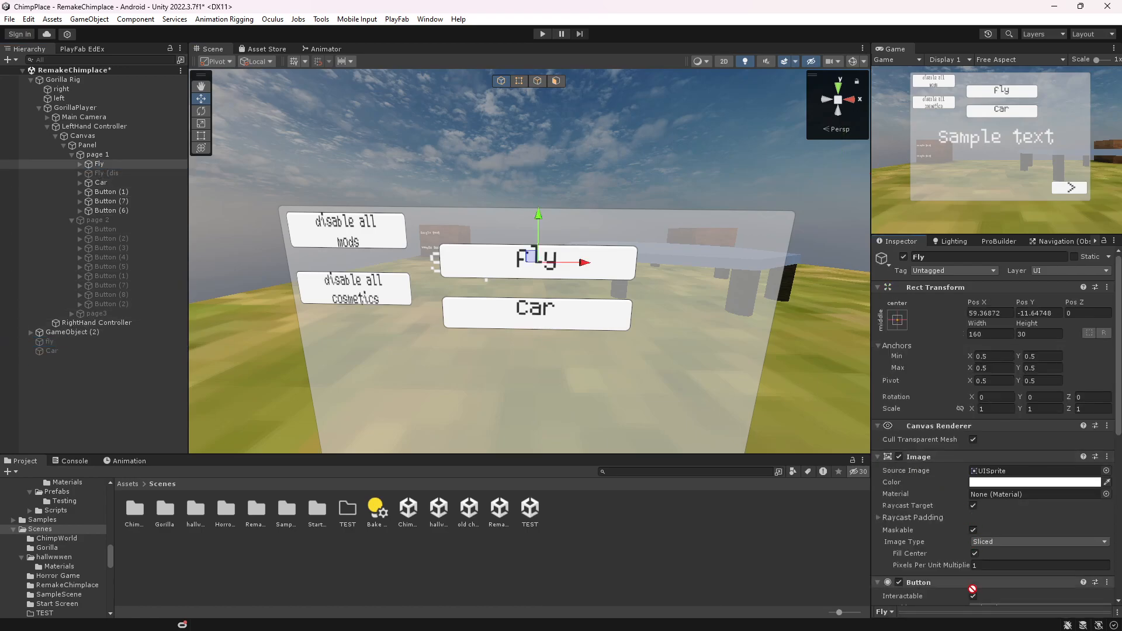
left_click(1030, 481)
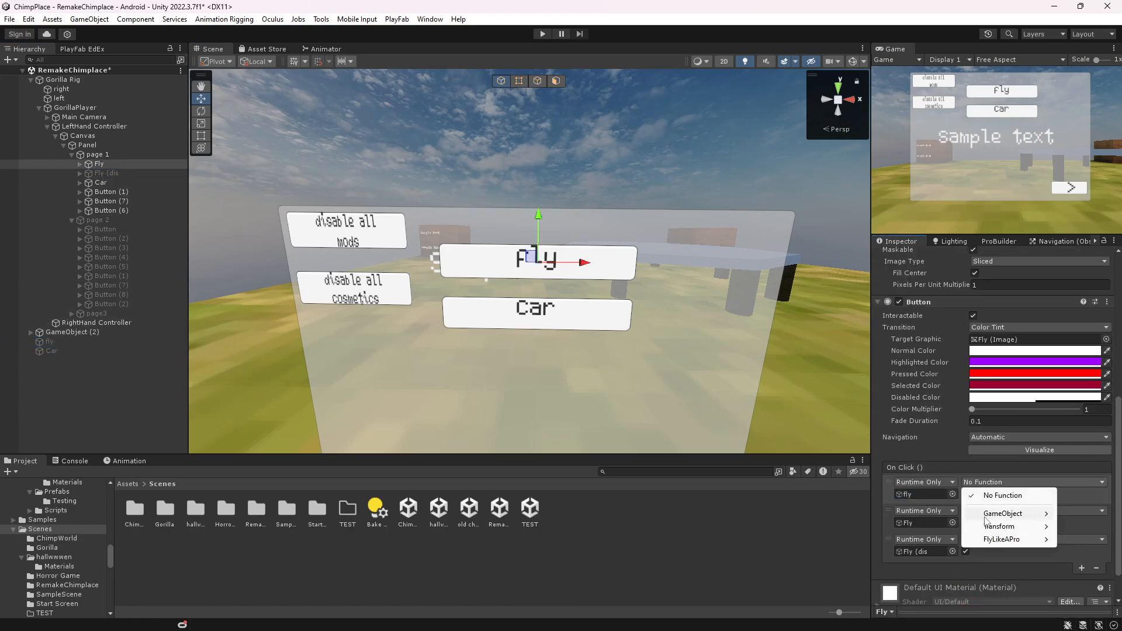
left_click(1004, 513)
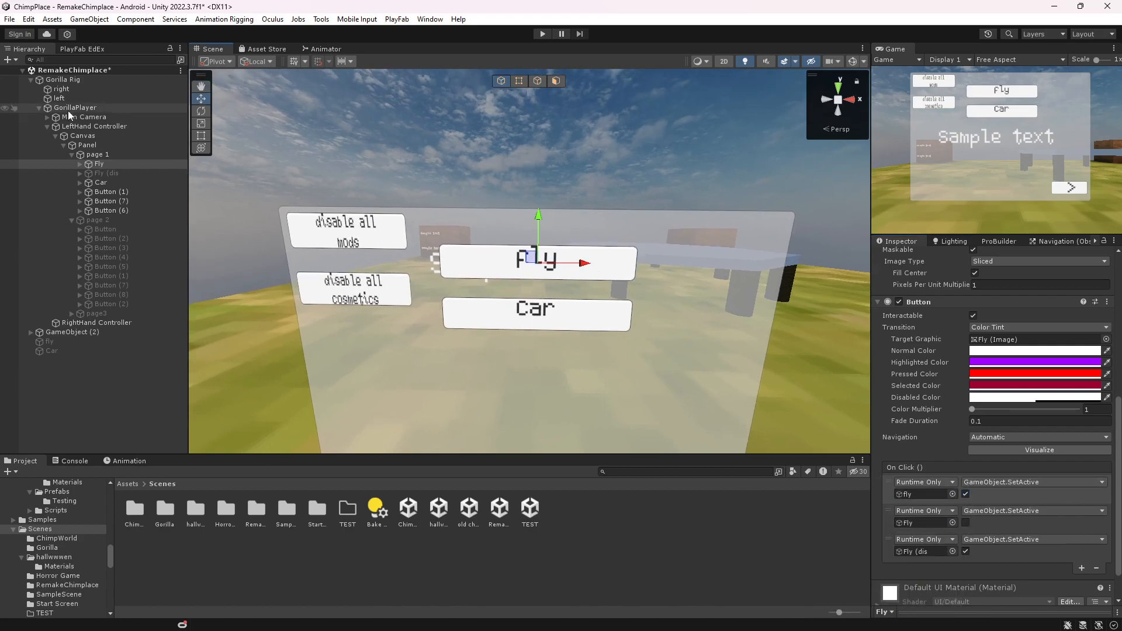
right_click(924, 481)
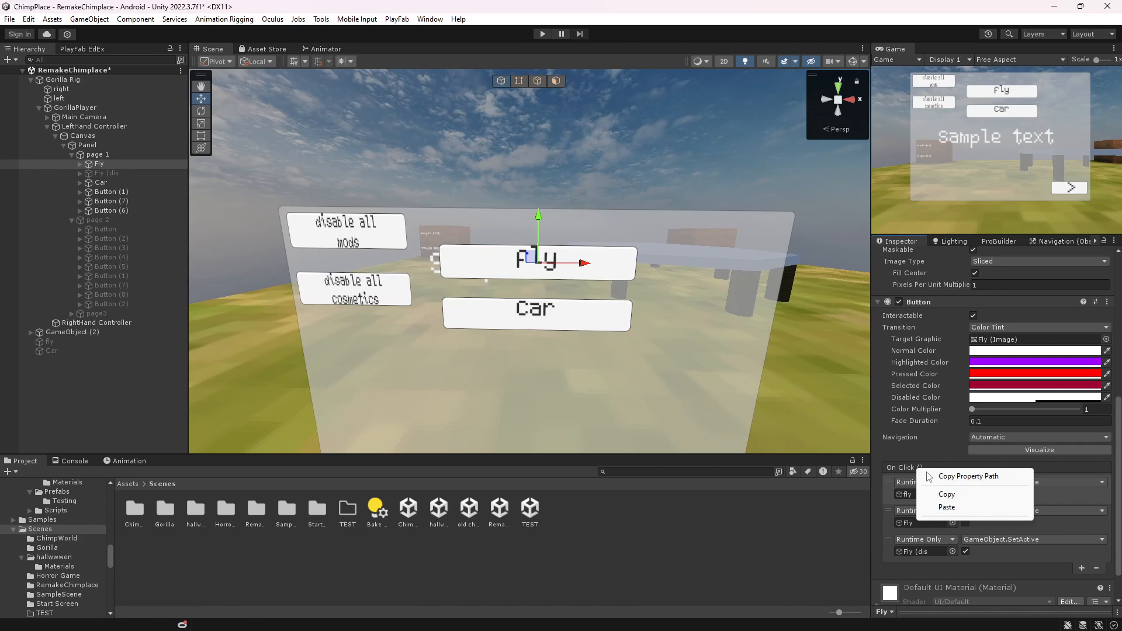
left_click(107, 173)
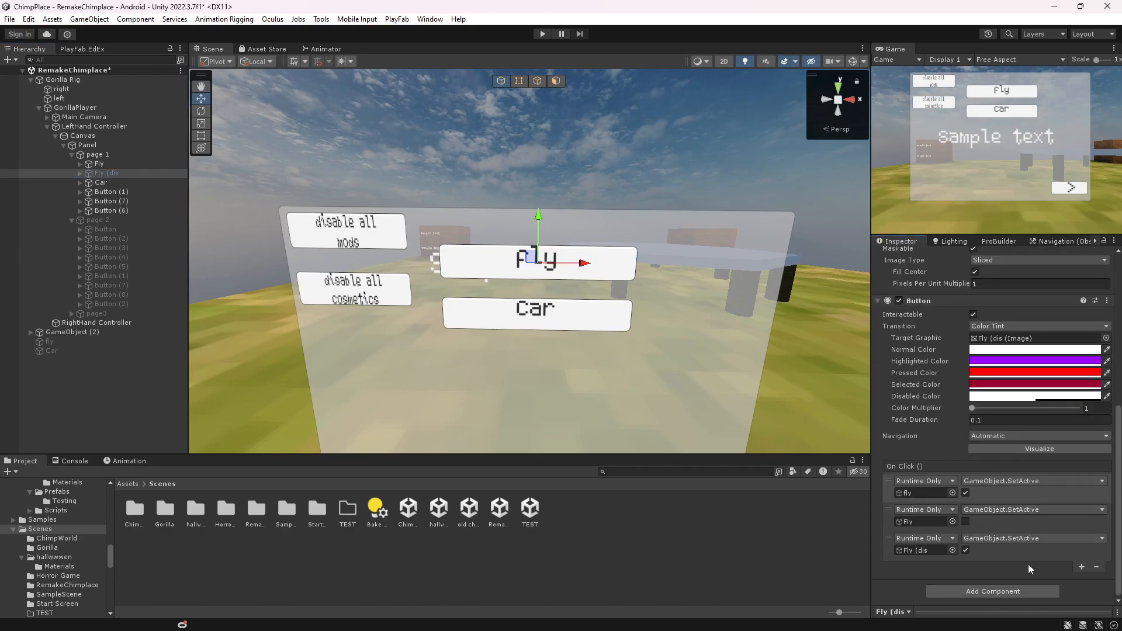
left_click(965, 522)
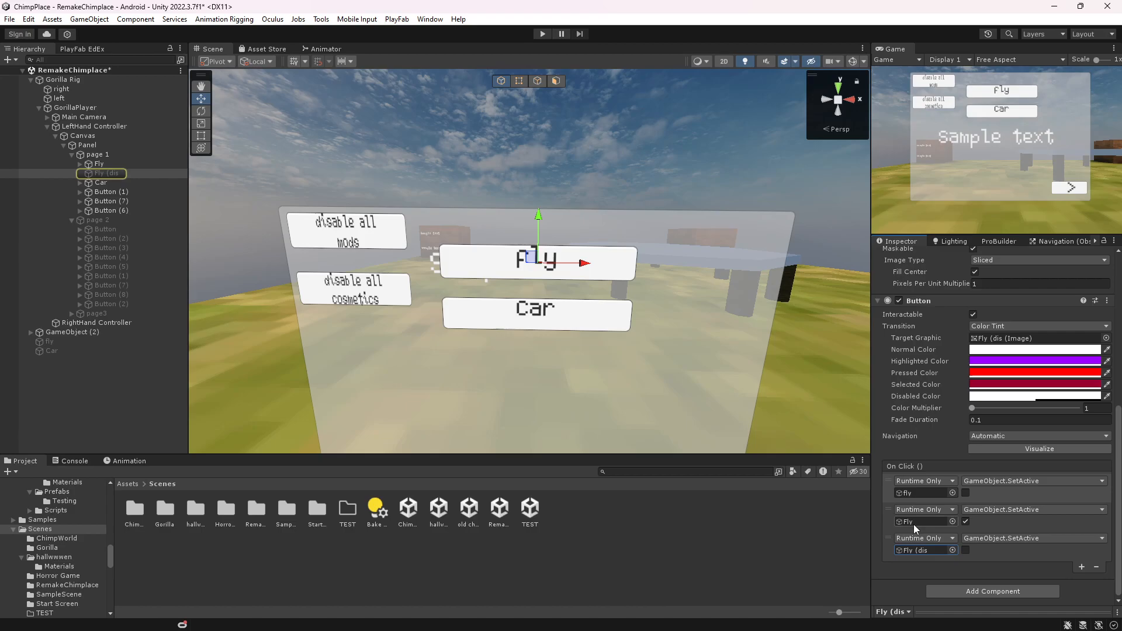
Select the Car button to start its disable duplicate
left_click(97, 164)
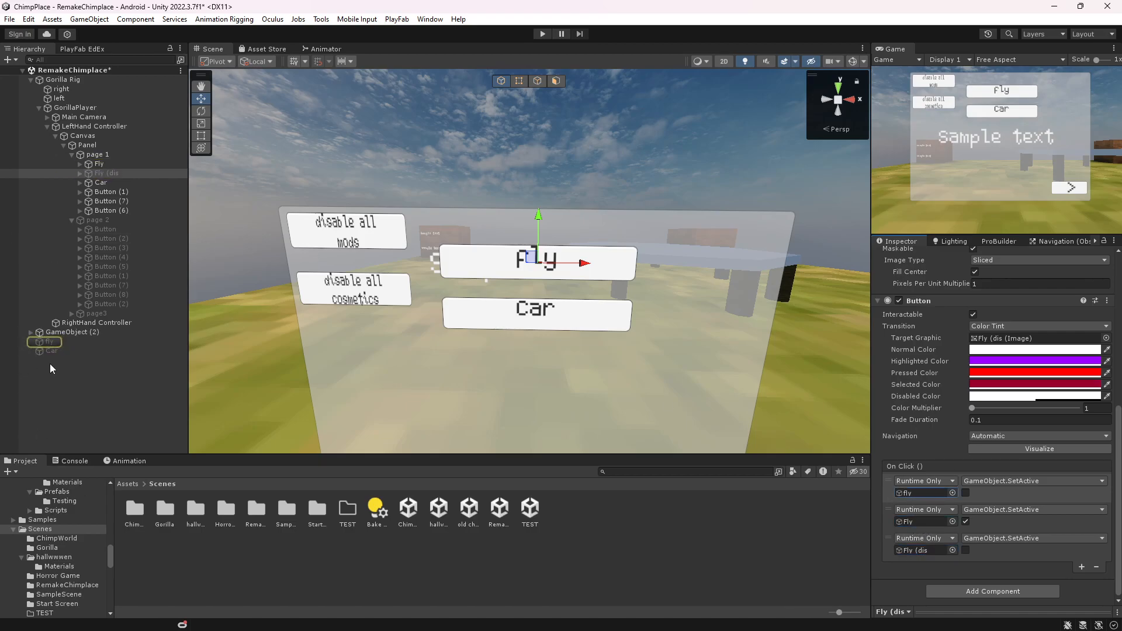
mouse_move(100, 182)
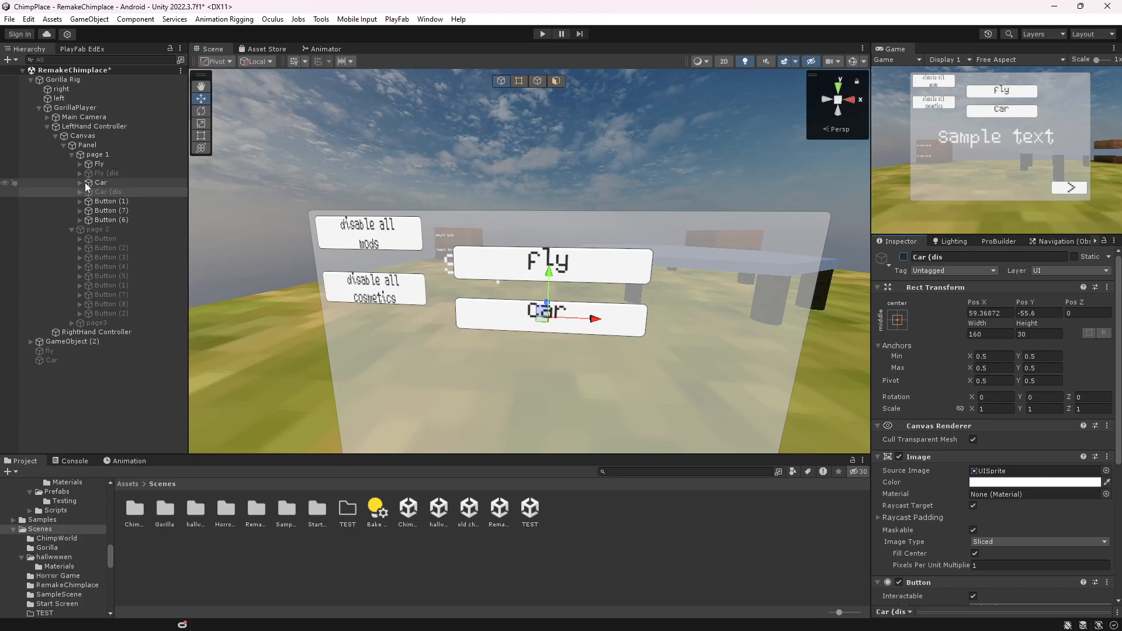
Paste On Click events onto Car targeting Car mod, Car button and Car (disable) with GameObject.SetActive
left_click(101, 182)
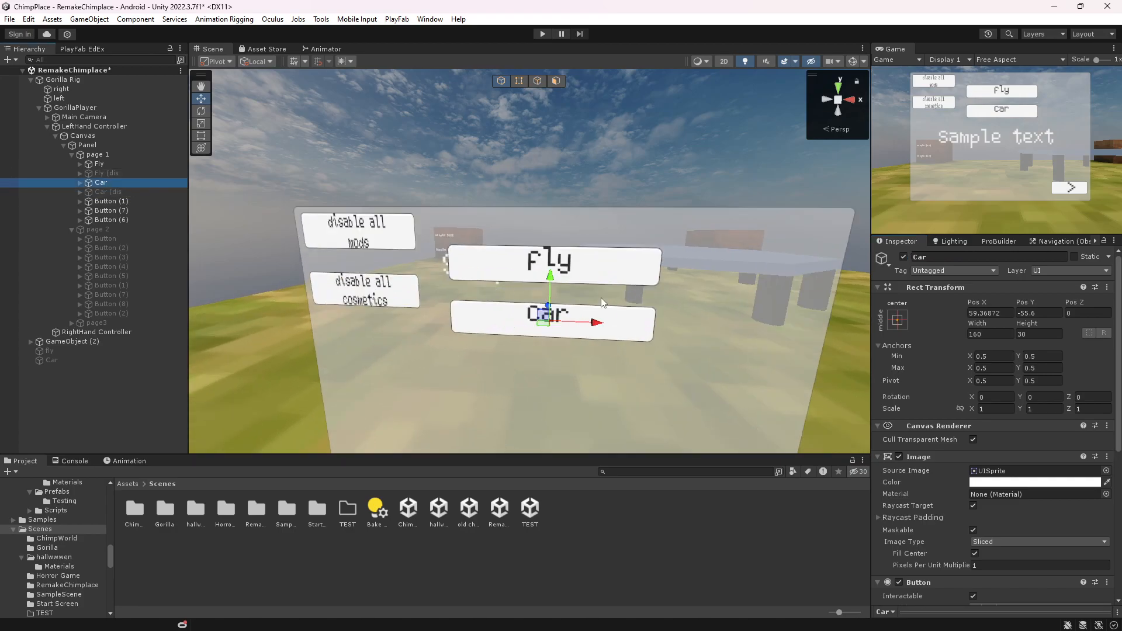
right_click(906, 500)
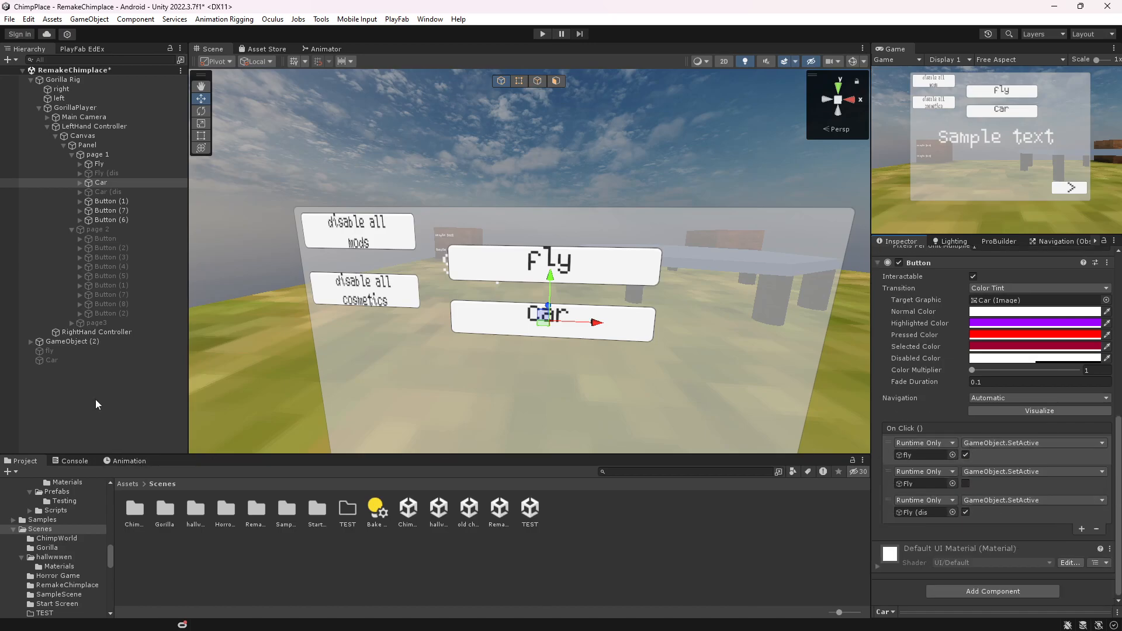
left_click(1032, 442)
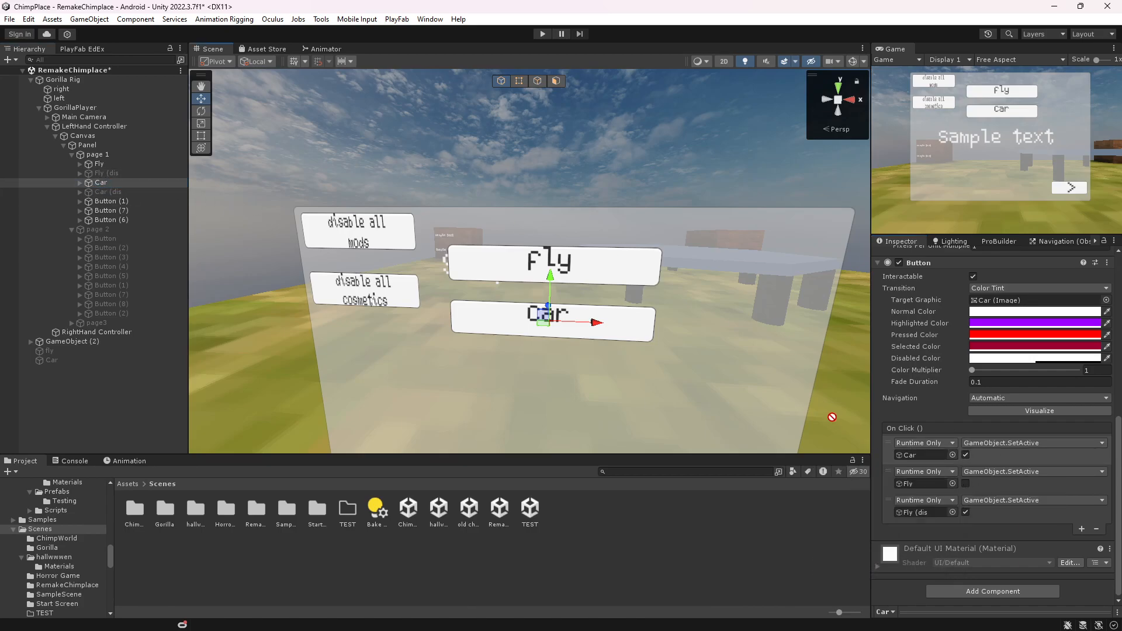
left_click(1031, 471)
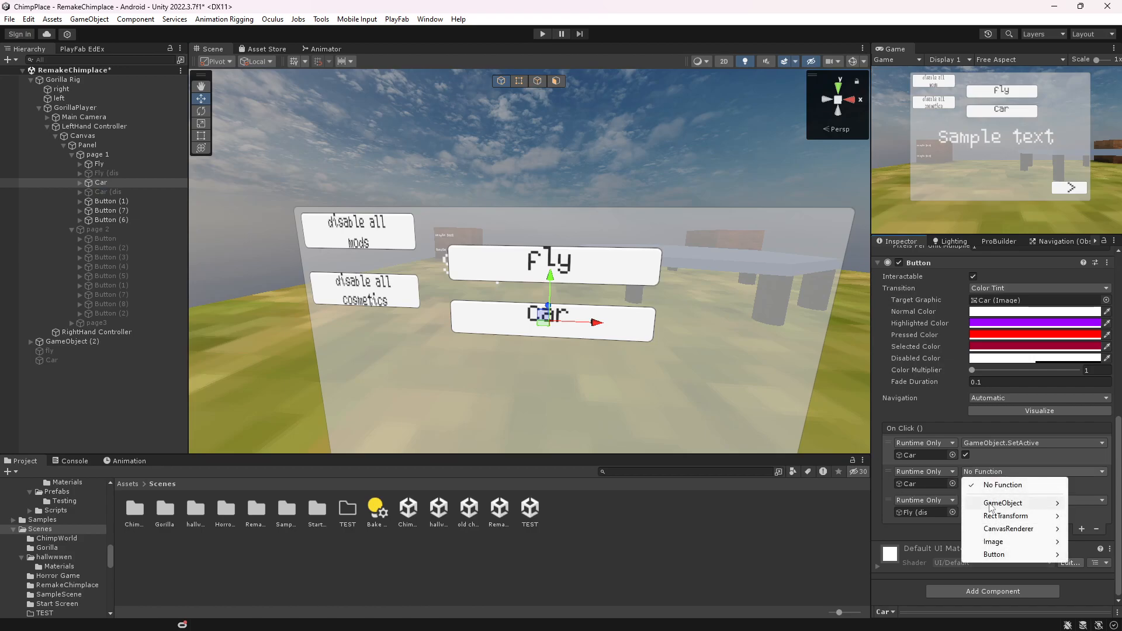
left_click(1002, 502)
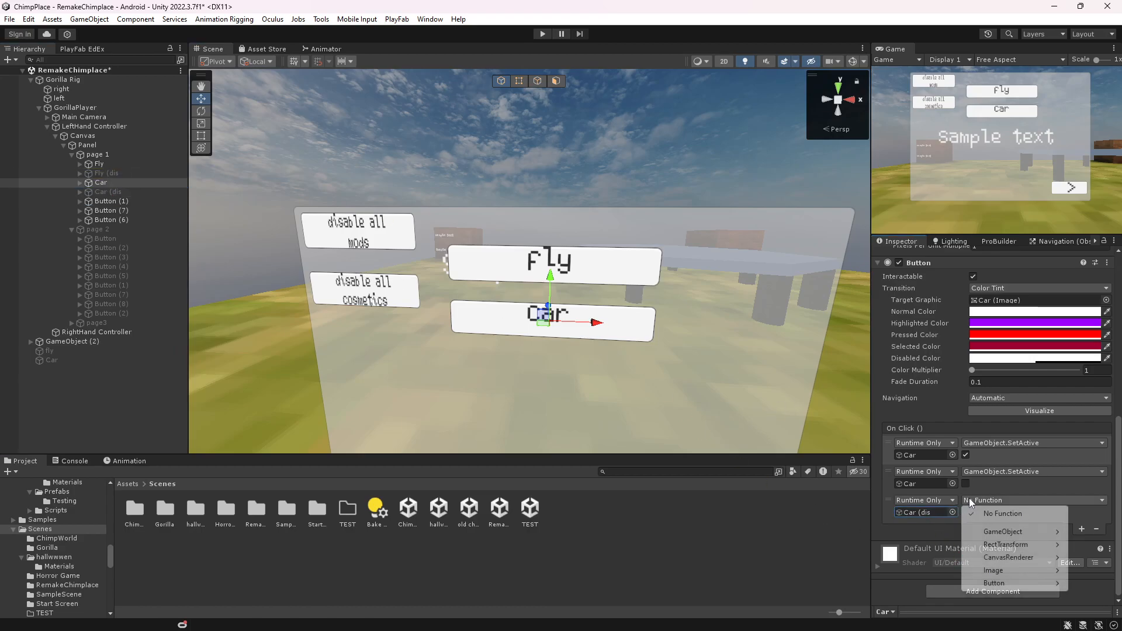
left_click(1007, 499)
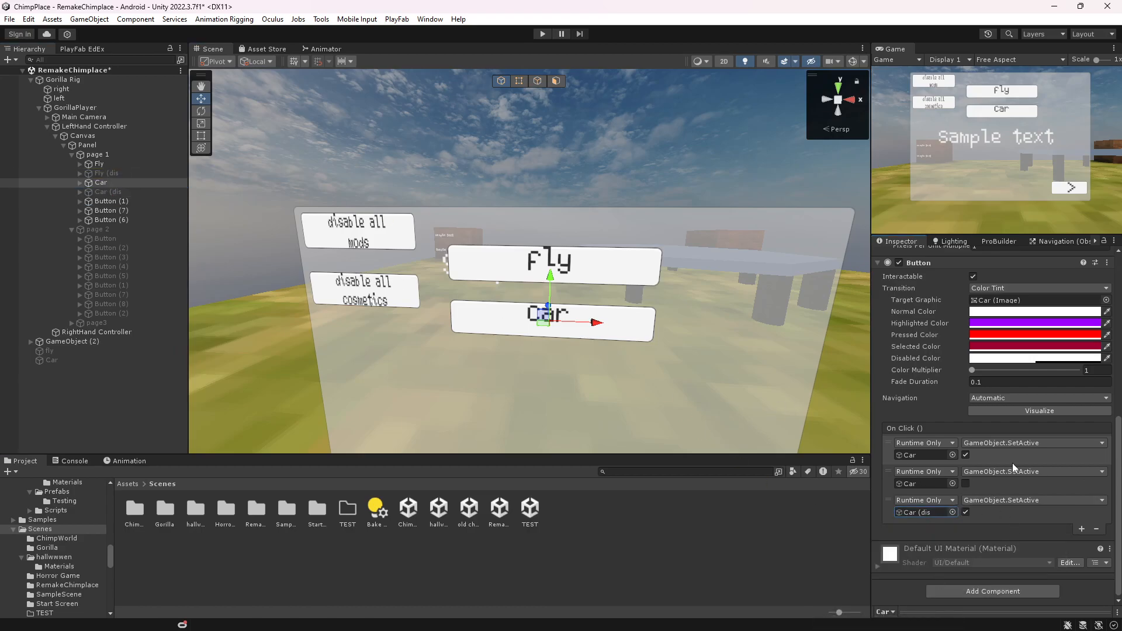
left_click(108, 173)
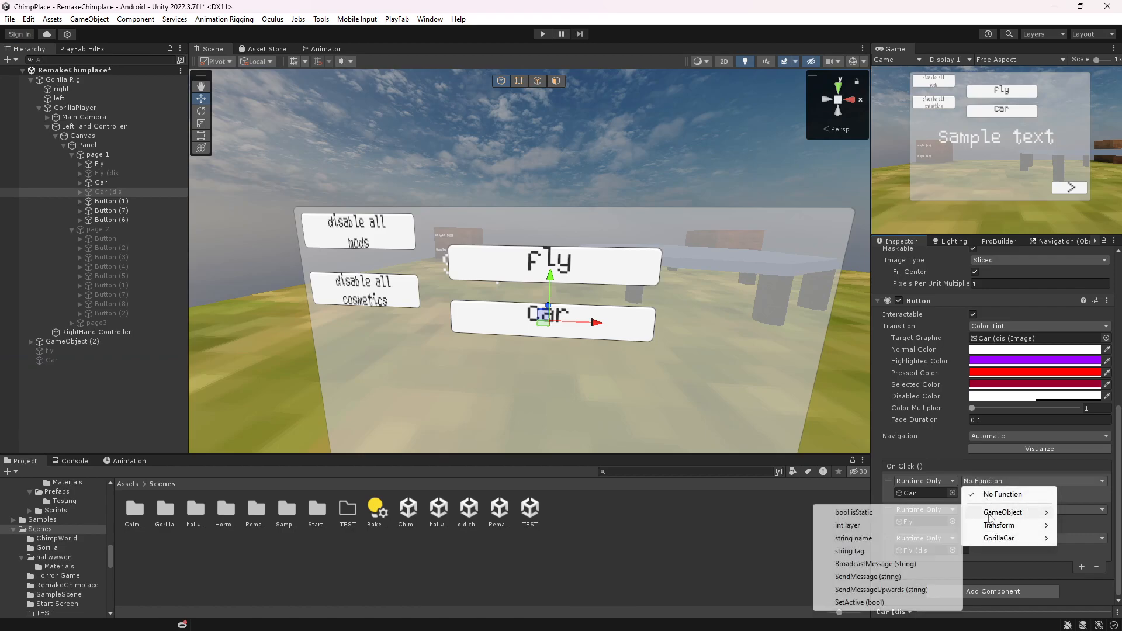
Retarget Car (disable)'s events: Car mod false, Car button true, Car (disable) false via SetActive
left_click(857, 602)
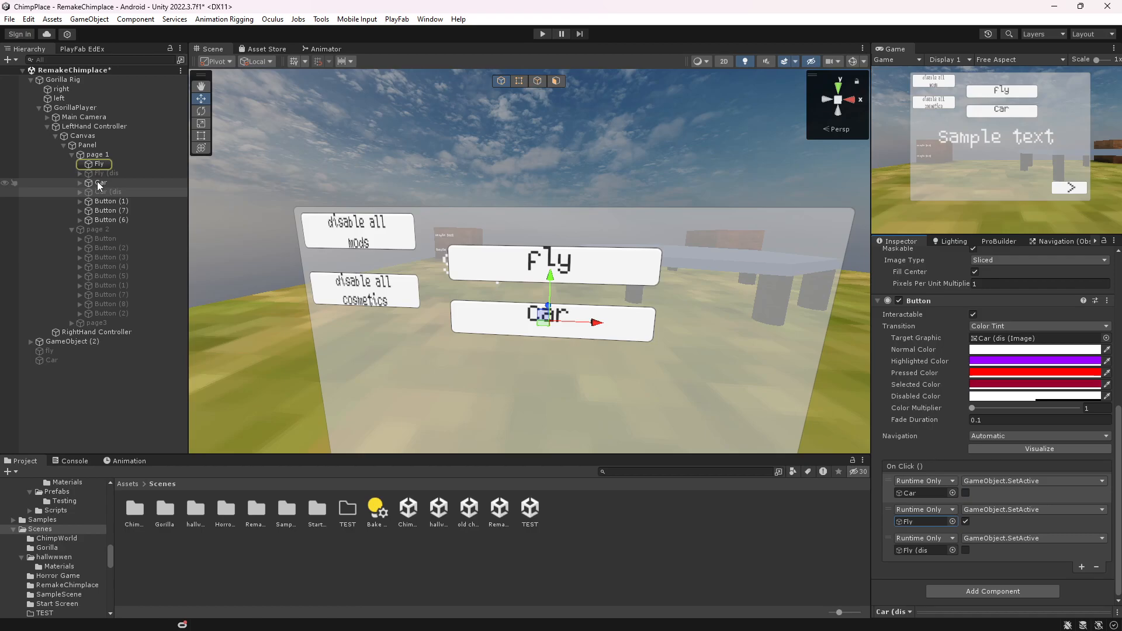
left_click(1027, 508)
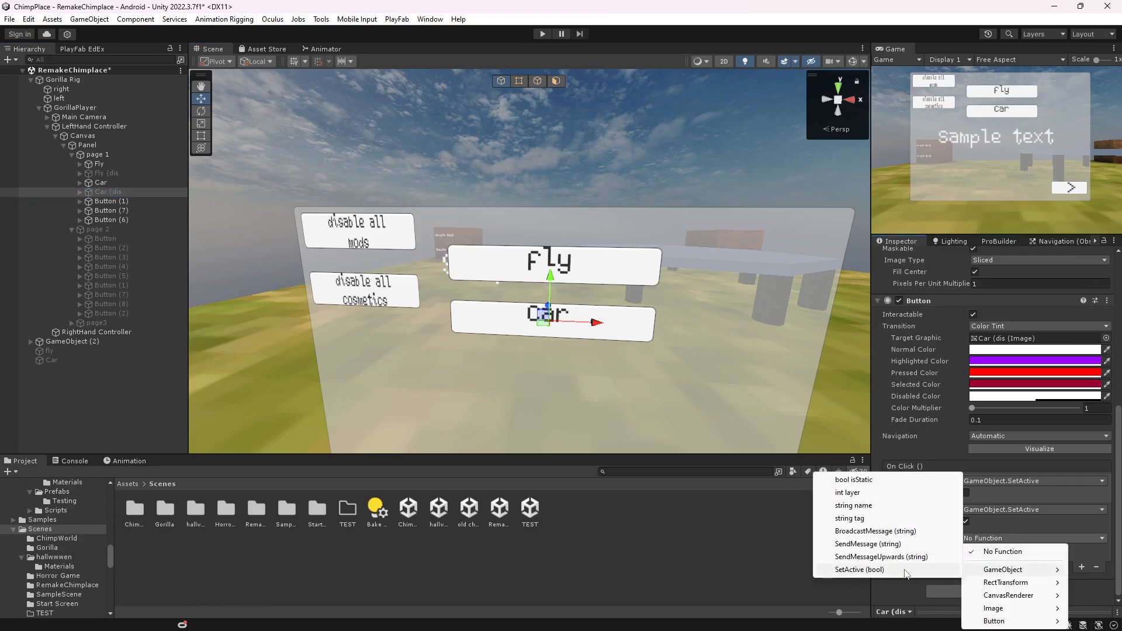
left_click(858, 569)
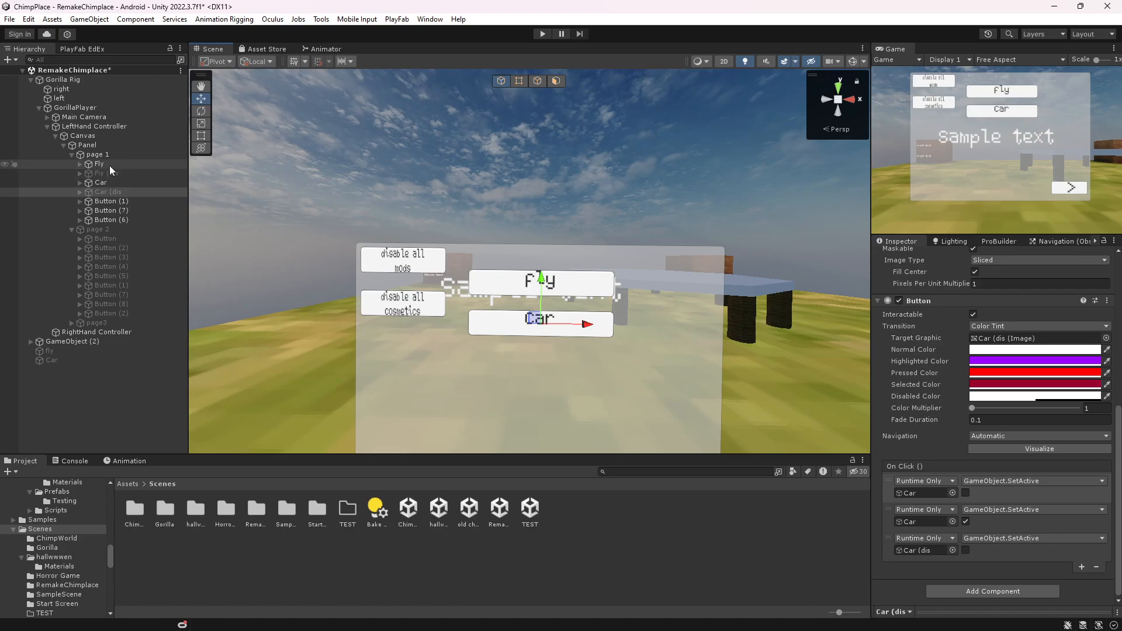
left_click(97, 163)
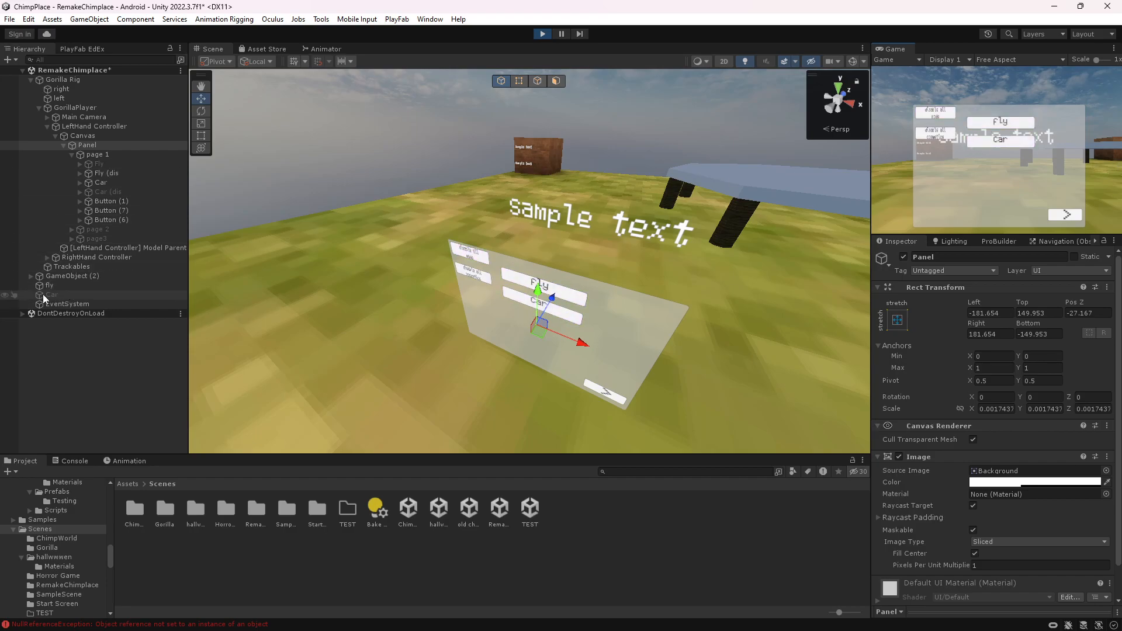
Run the scene in play mode and test the Fly toggle
left_click(1000, 139)
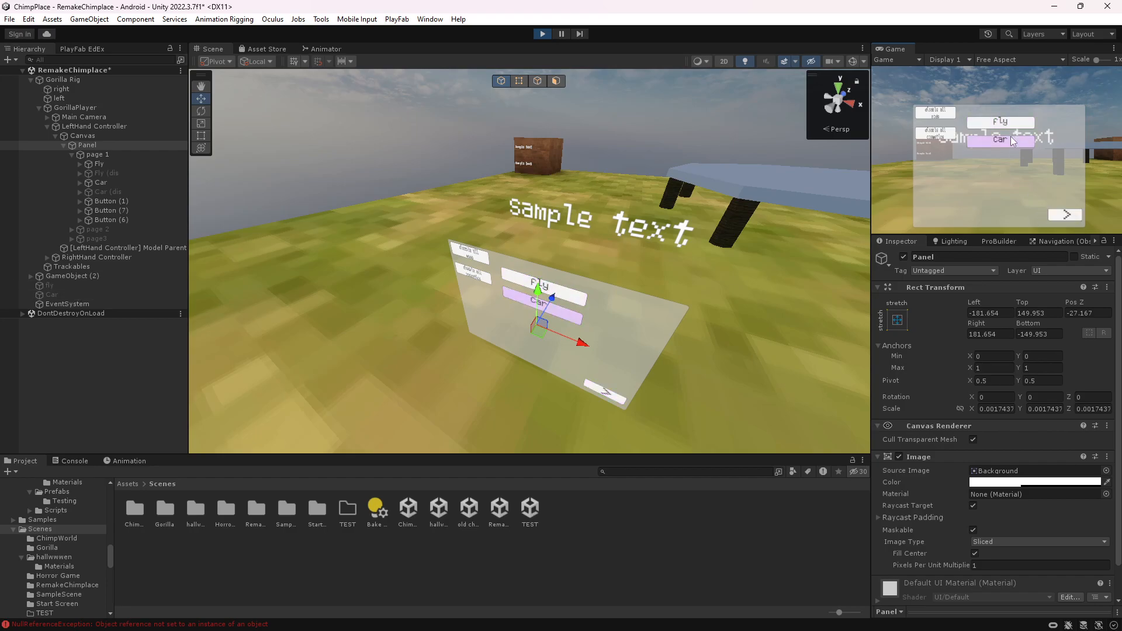